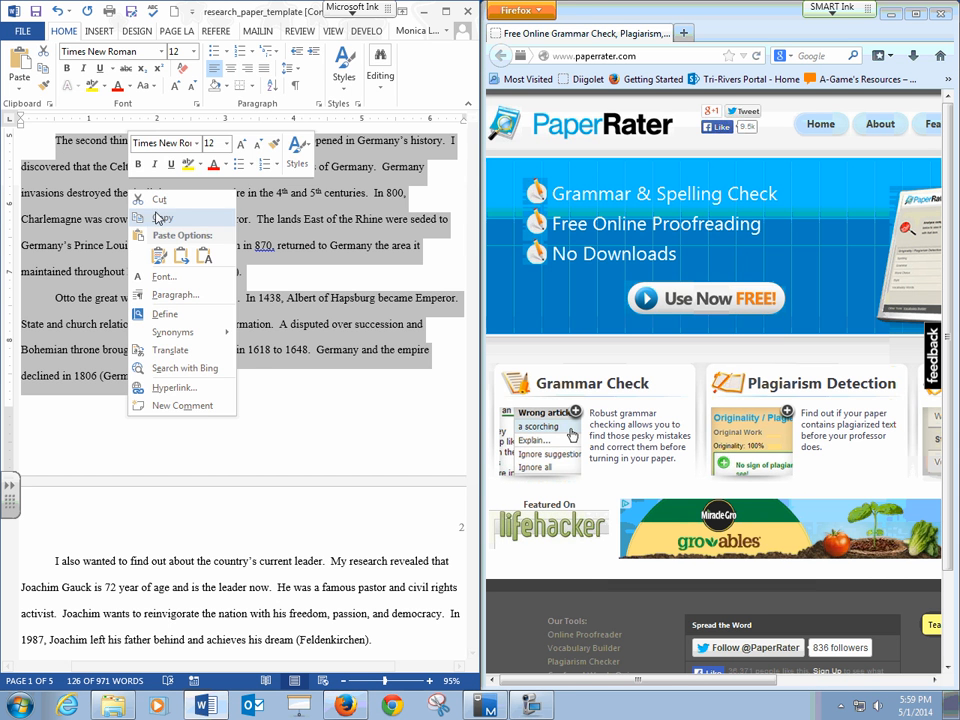
- Copy the two selected Germany history paragraphs from the Word document
{"action": "left_click", "coordinate": [244, 388]}
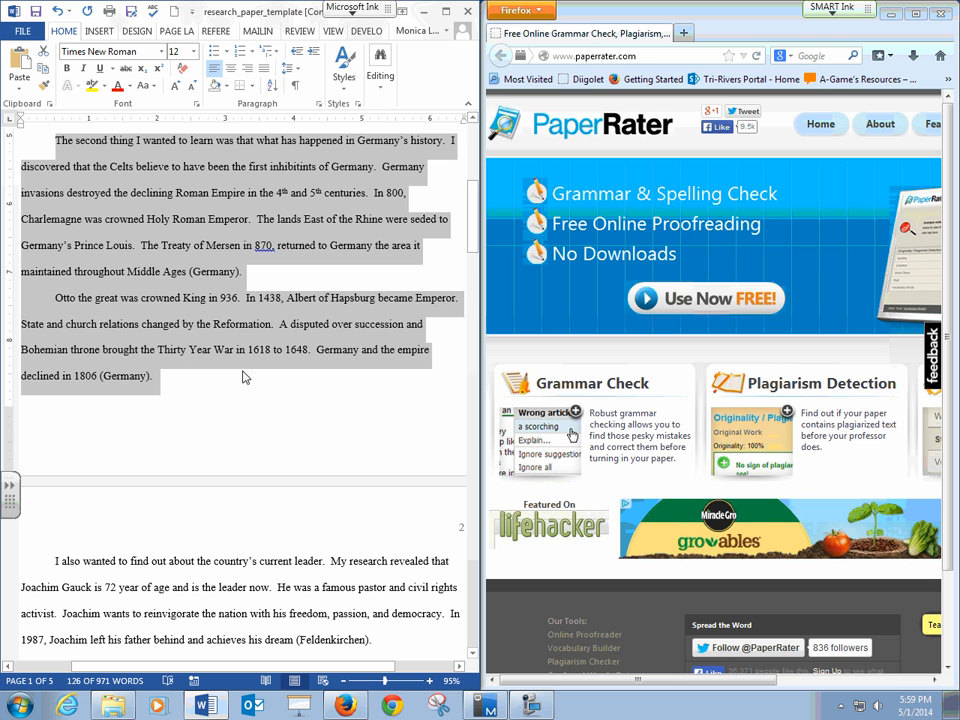
{"action": "mouse_move", "coordinate": [796, 420]}
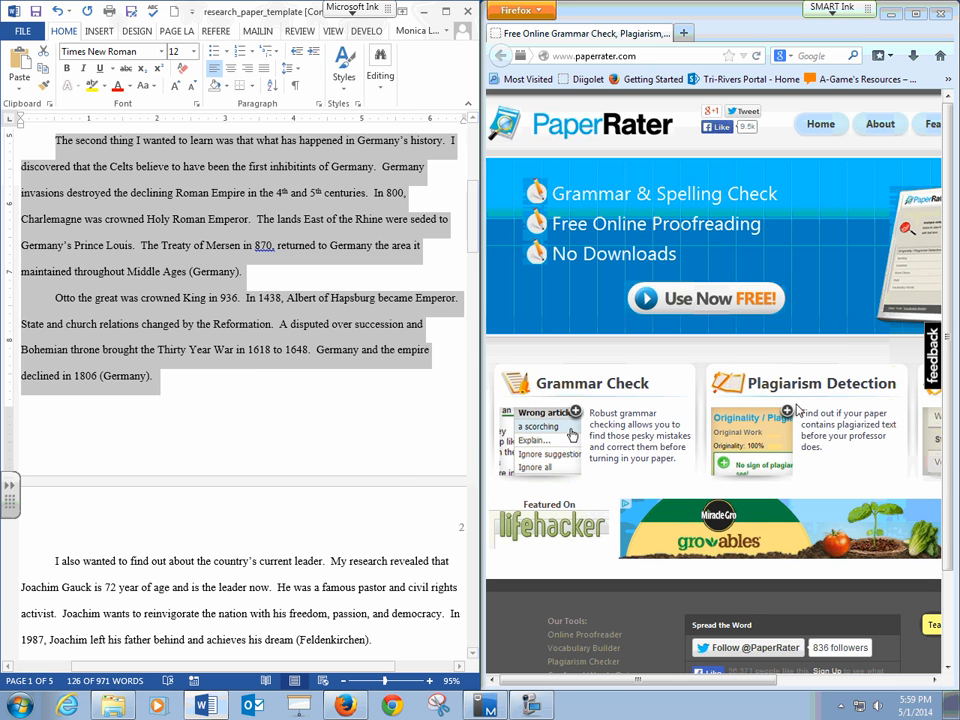
{"action": "mouse_move", "coordinate": [704, 304]}
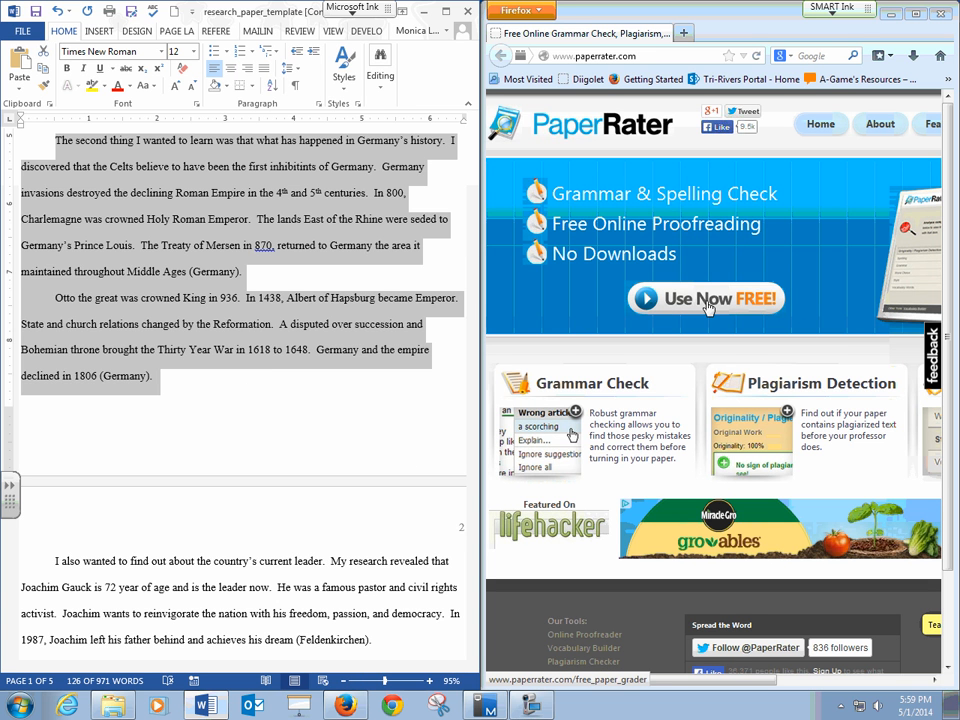
{"action": "mouse_move", "coordinate": [712, 308]}
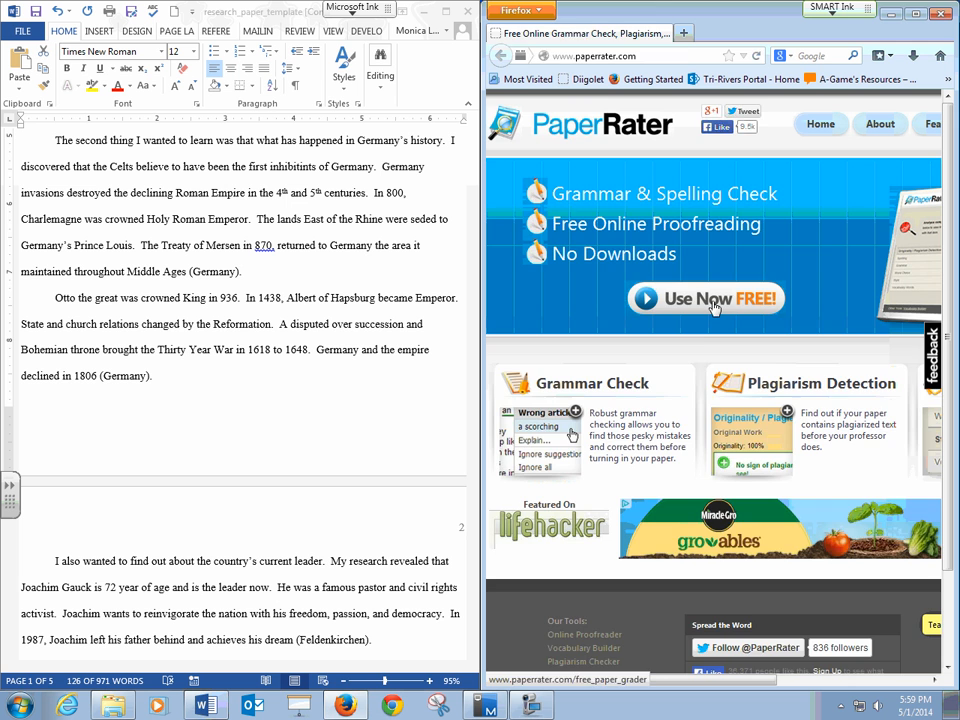
- Start the free grader, title the paper 'Germany' and paste the copied paragraphs as its text
{"action": "left_click", "coordinate": [704, 298]}
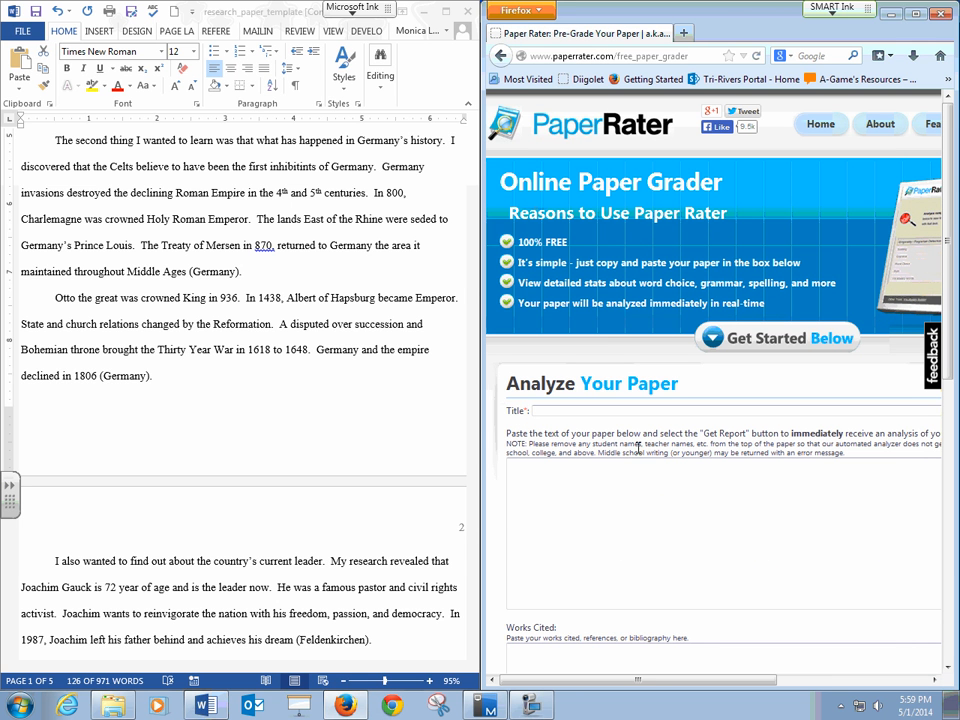
{"action": "left_click", "coordinate": [584, 410]}
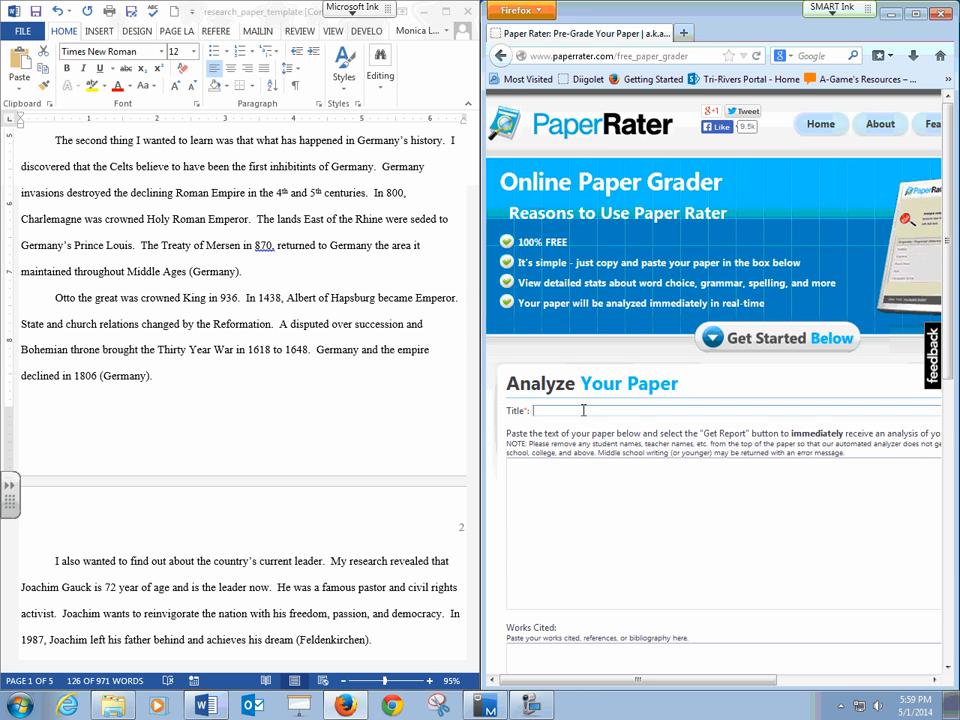
{"action": "type", "text": "Germany"}
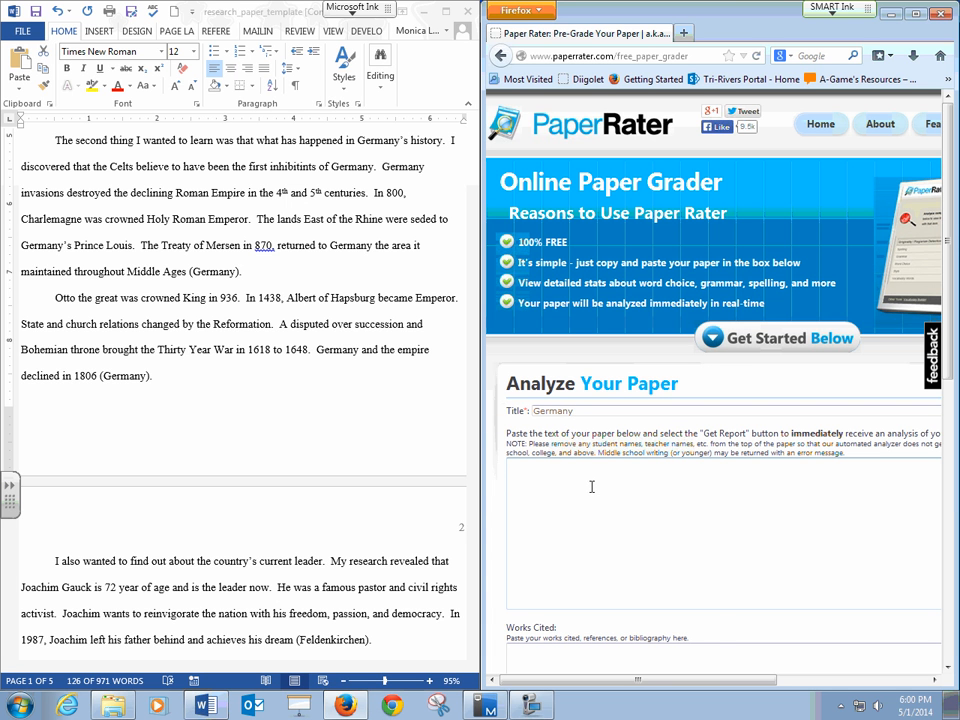
{"action": "right_click", "coordinate": [610, 490]}
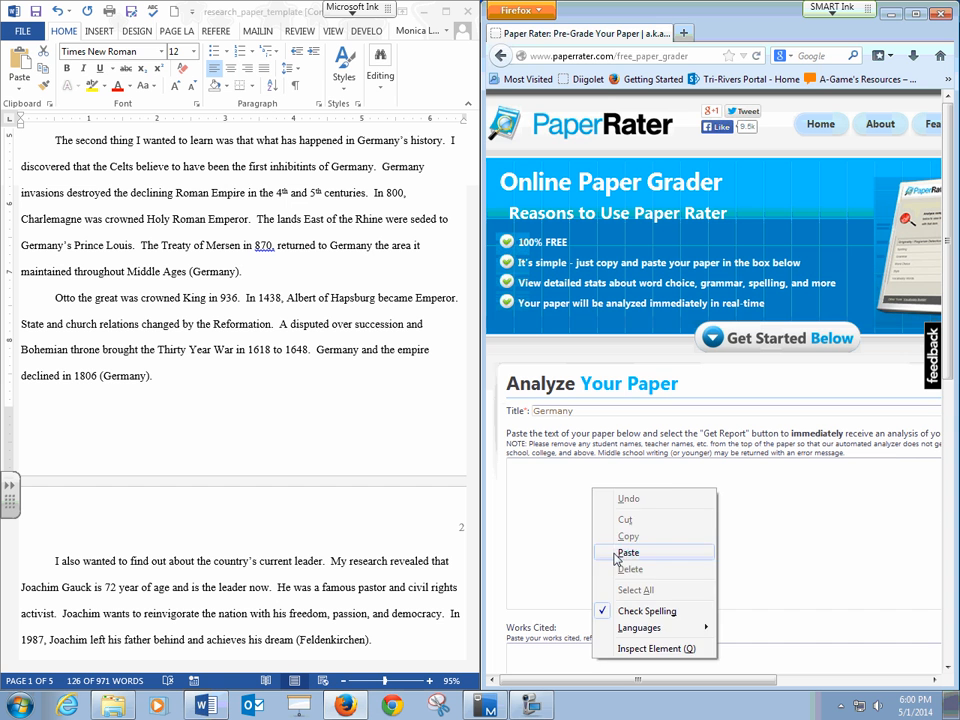
{"action": "left_click", "coordinate": [628, 552]}
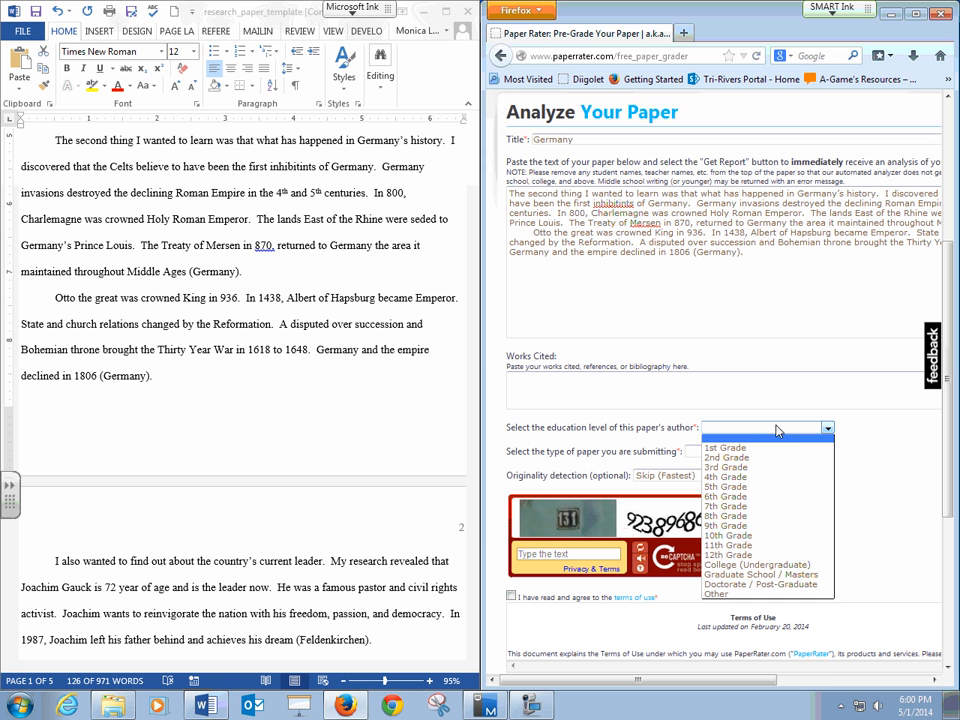
- Set the paper to 12th Grade, Research Paper, with originality detection included
{"action": "left_click", "coordinate": [728, 556]}
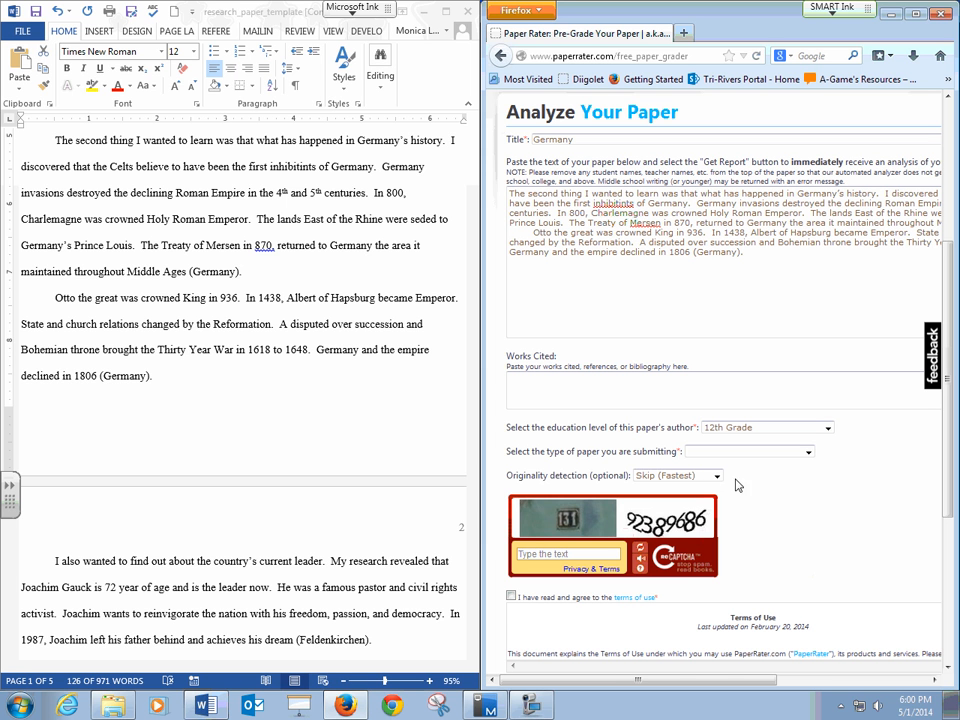
{"action": "left_click", "coordinate": [752, 452]}
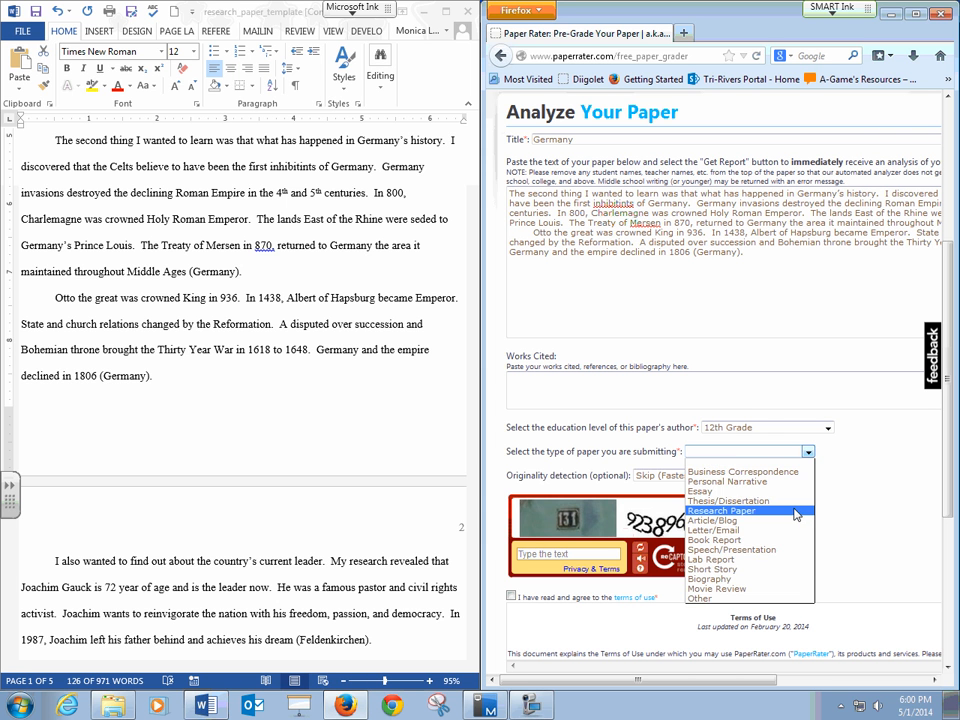
{"action": "left_click", "coordinate": [724, 510]}
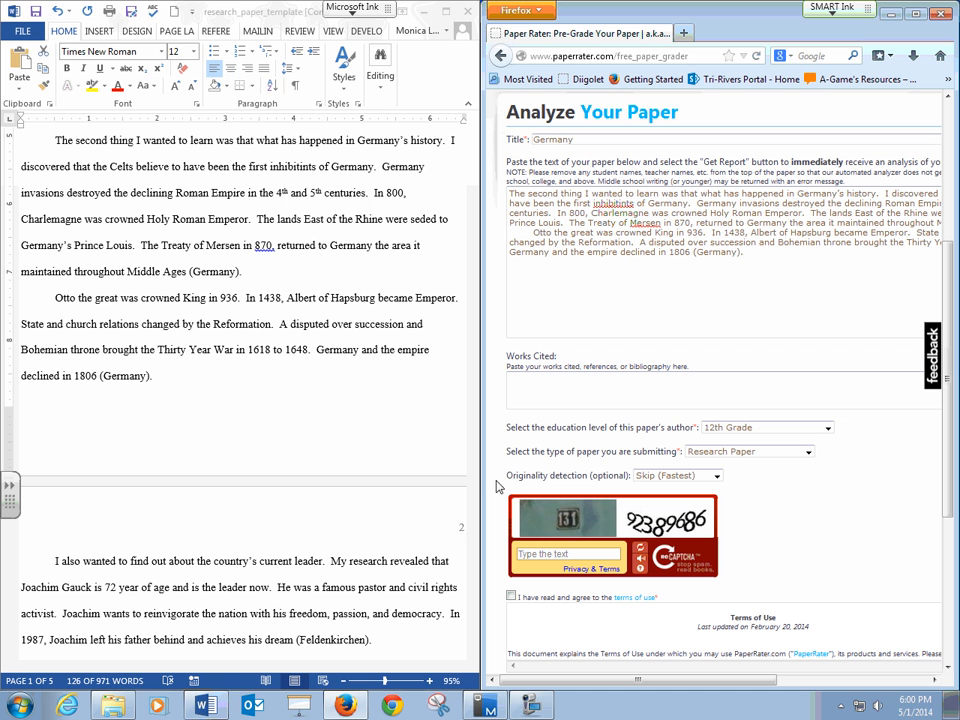
{"action": "mouse_move", "coordinate": [520, 482]}
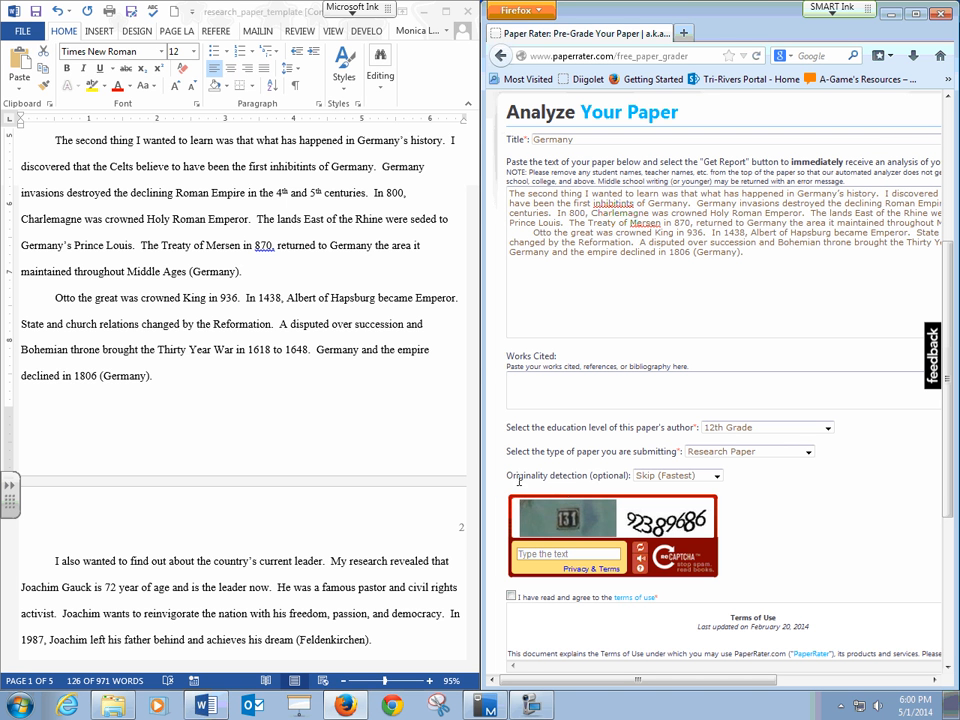
{"action": "mouse_move", "coordinate": [616, 490]}
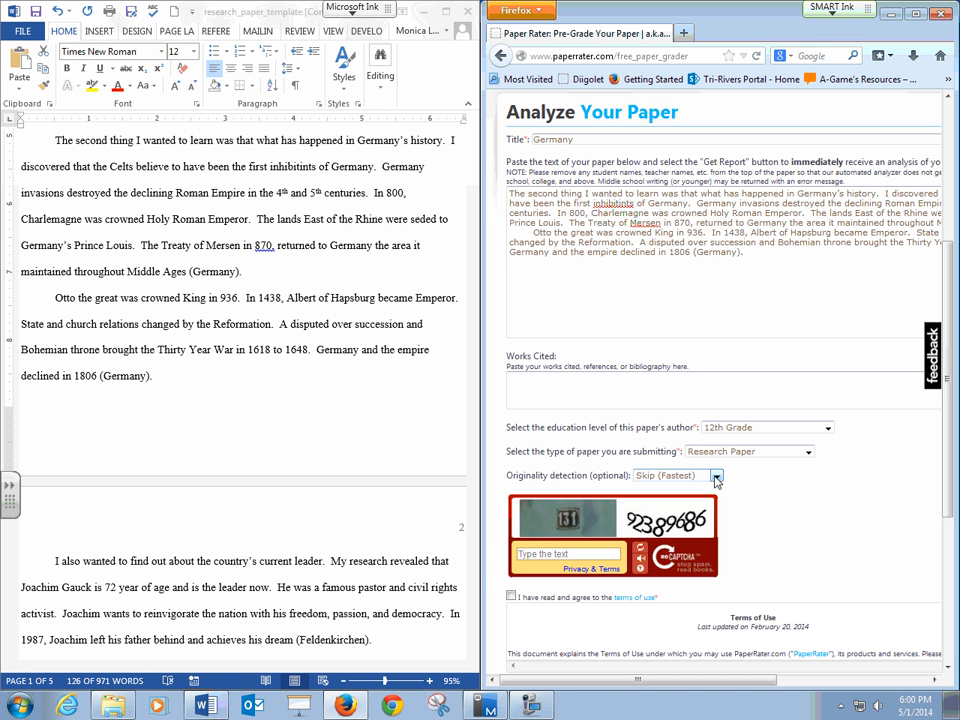
{"action": "left_click", "coordinate": [718, 476]}
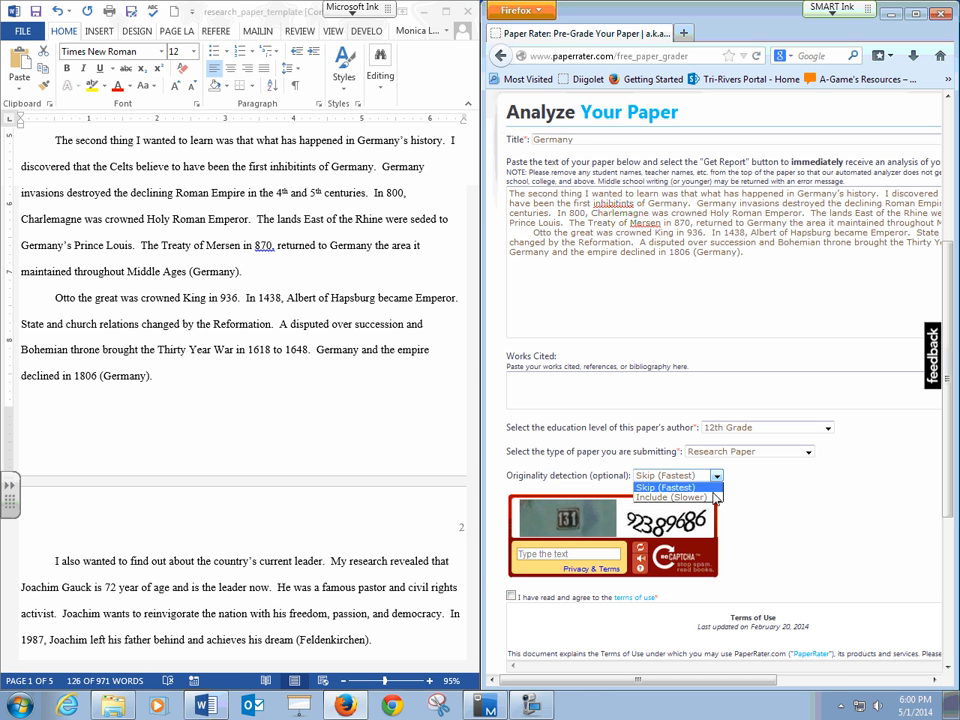
{"action": "left_click", "coordinate": [686, 496]}
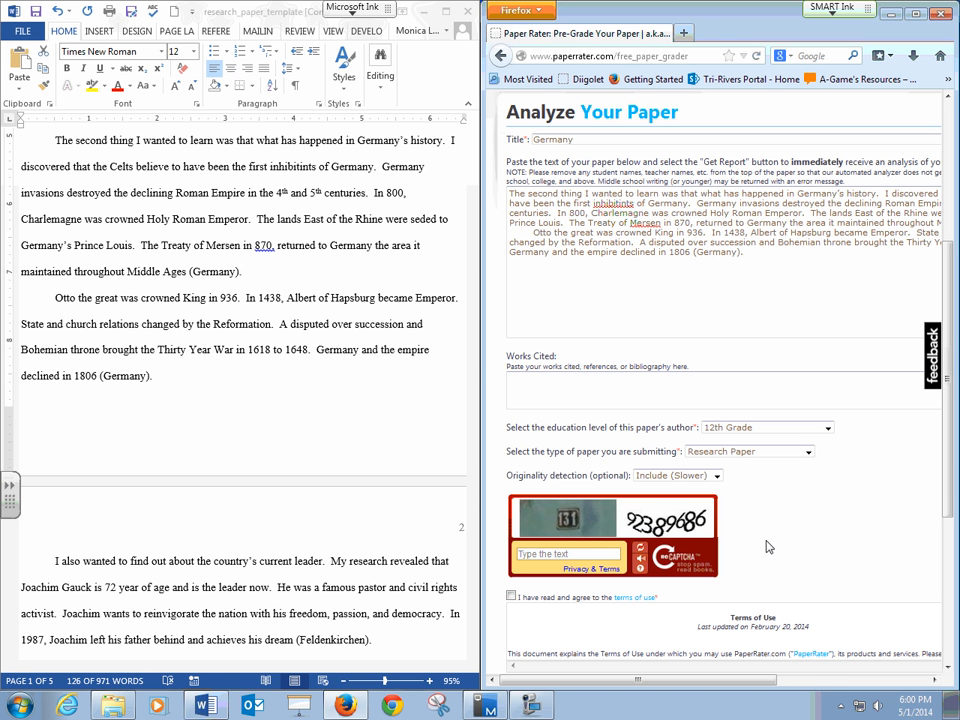
- Enter the verification code 923 and accept the terms
{"action": "left_click", "coordinate": [564, 552]}
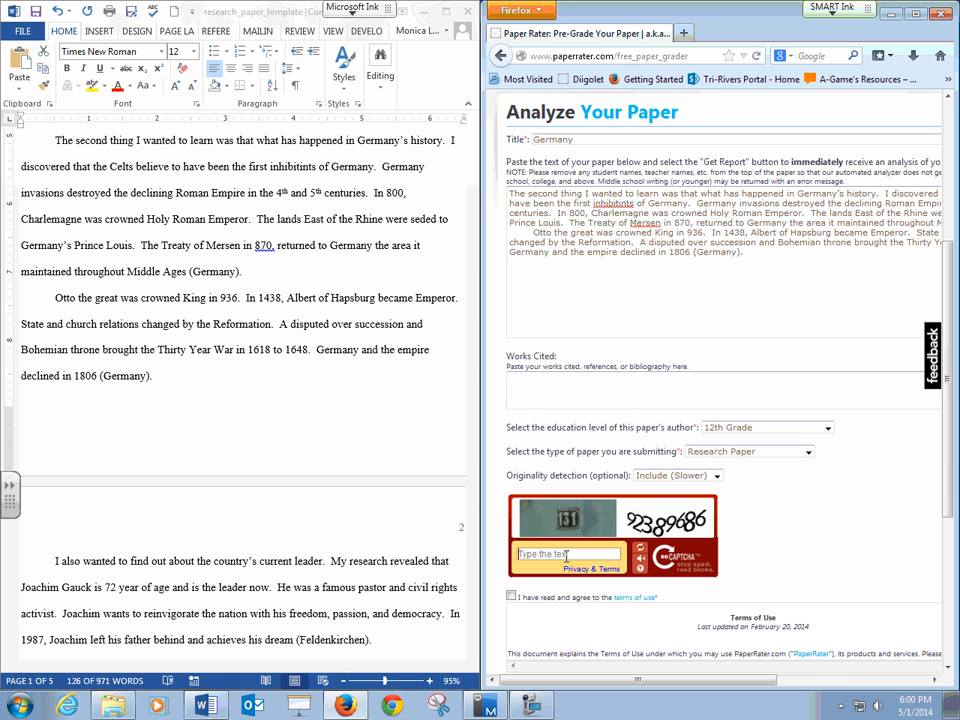
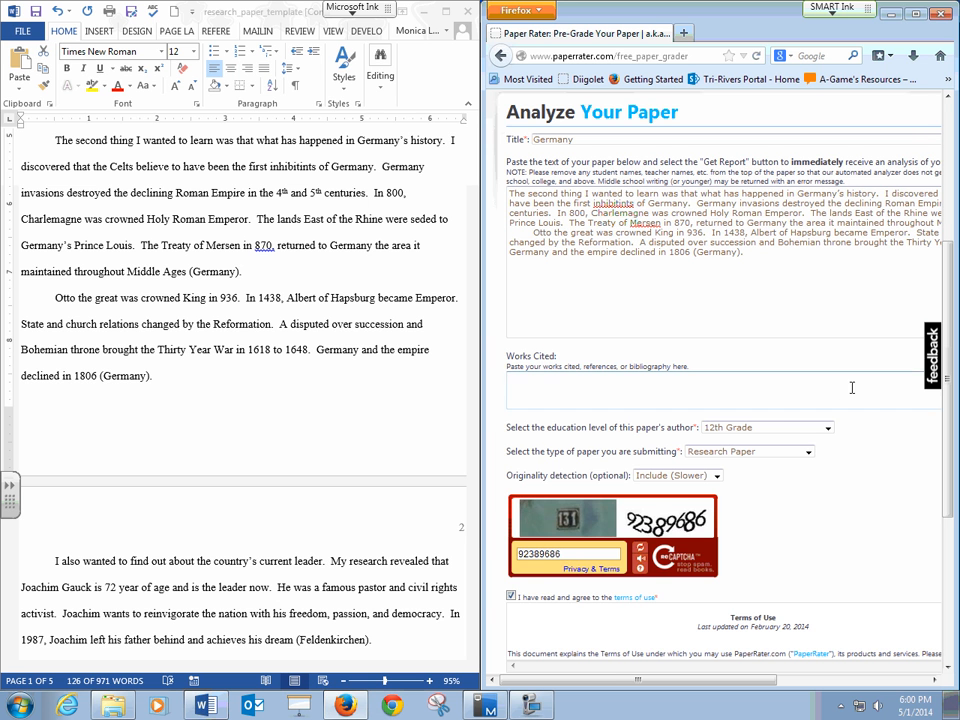
{"action": "scroll", "scroll_direction": "down", "scroll_amount": 3}
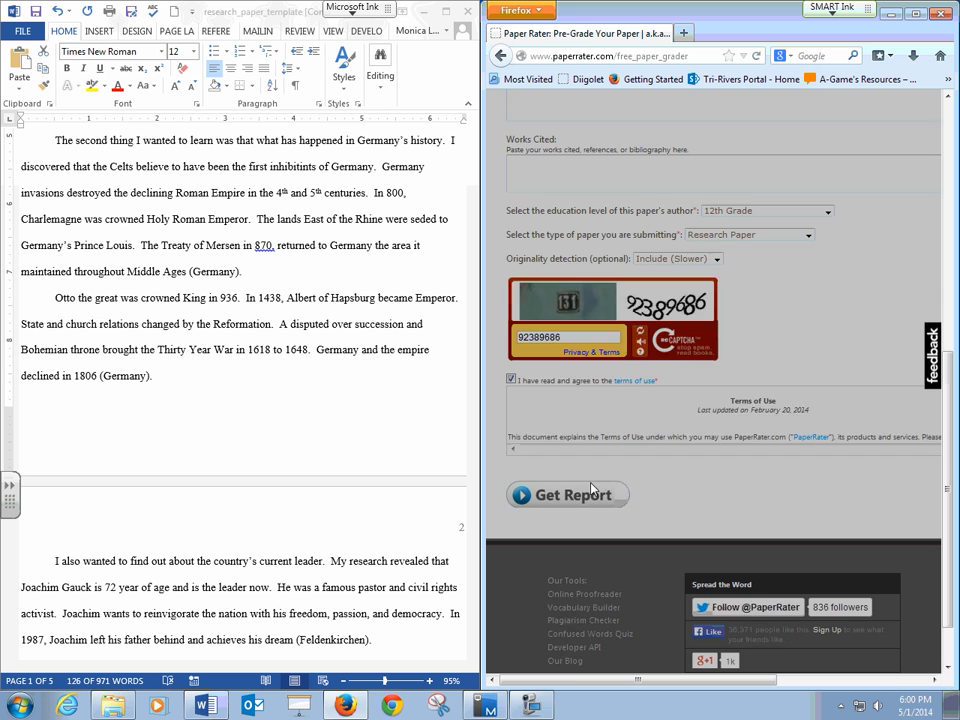
- Submit the Germany paper and review the report's highlighted errors
{"action": "left_click", "coordinate": [568, 496]}
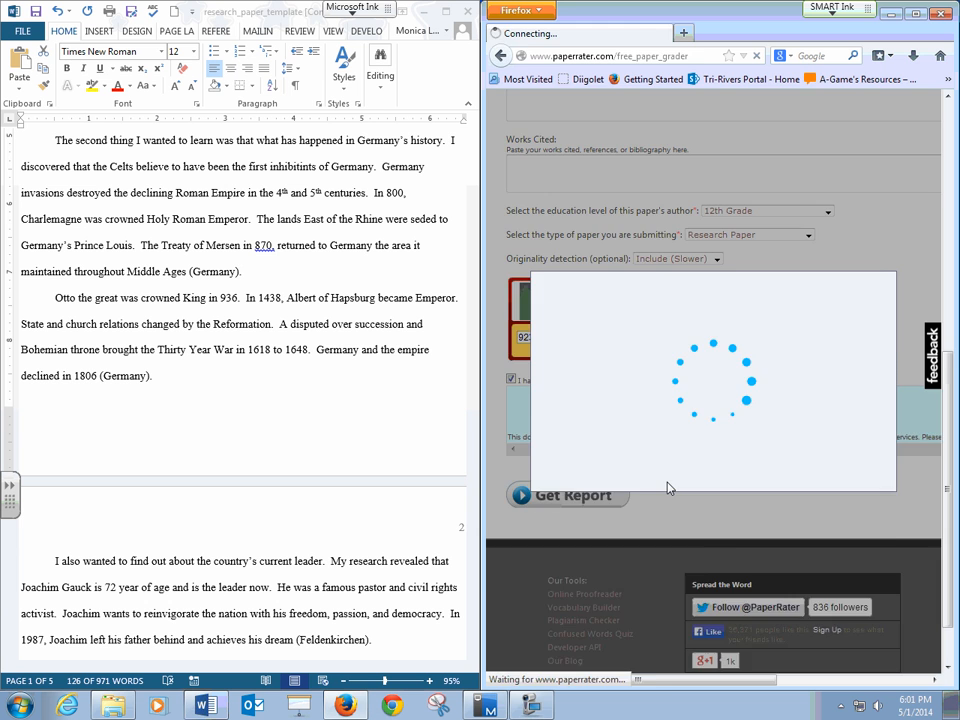
{"action": "left_click", "coordinate": [566, 496]}
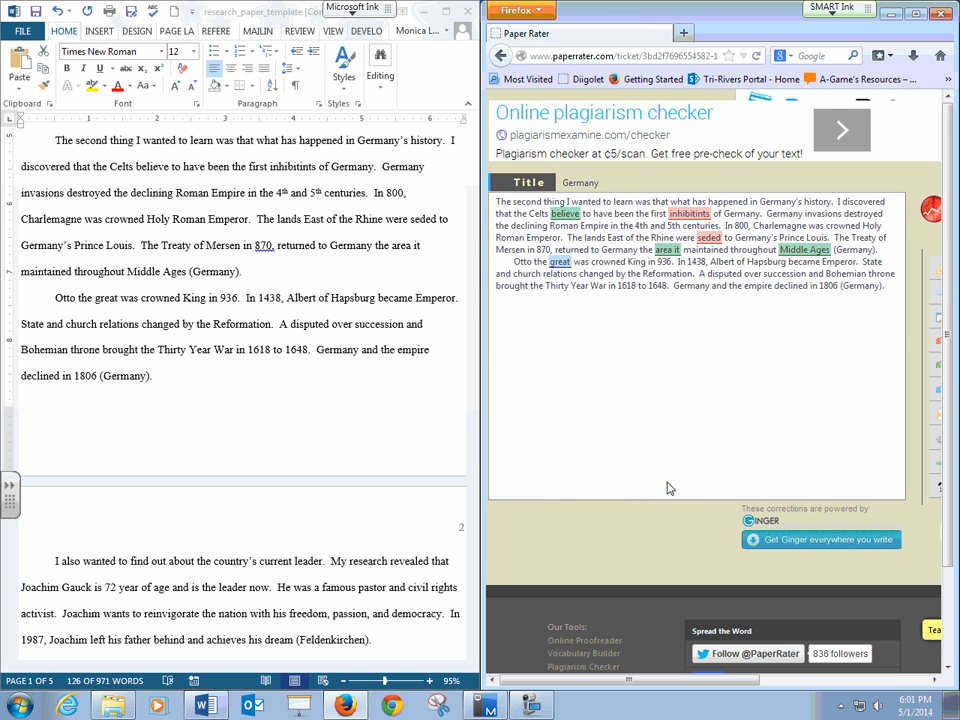
{"action": "mouse_move", "coordinate": [704, 408]}
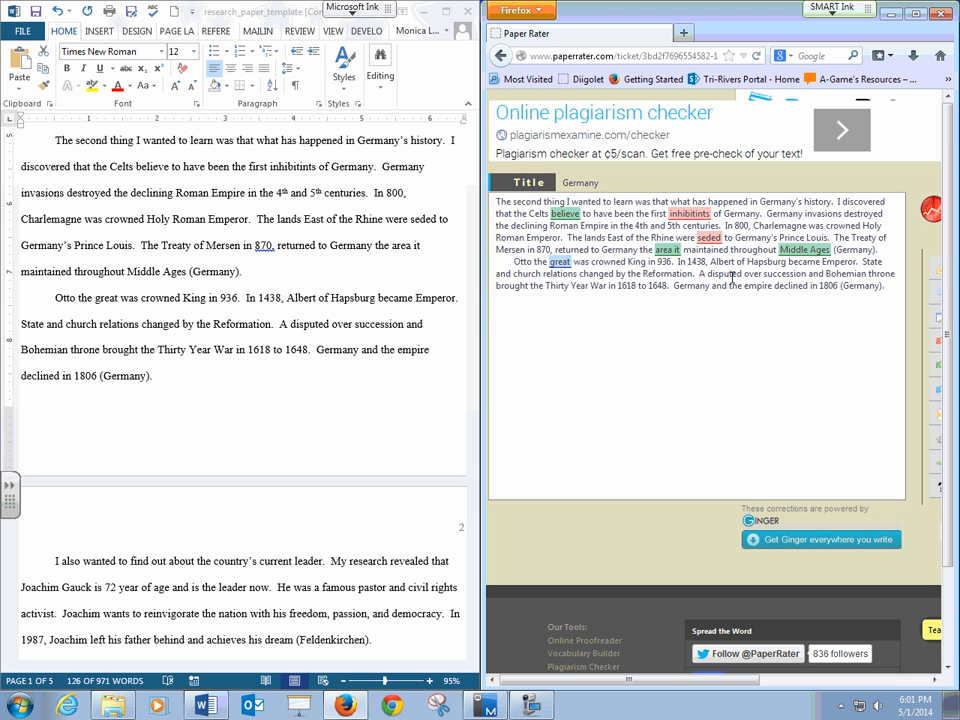
{"action": "mouse_move", "coordinate": [602, 374]}
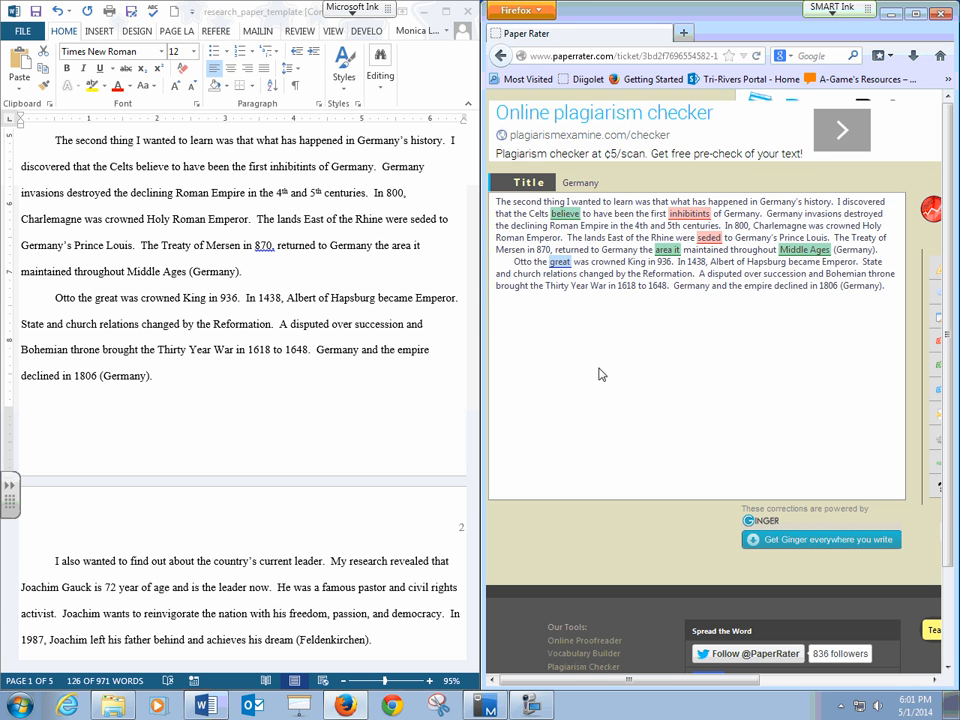
{"action": "mouse_move", "coordinate": [644, 688]}
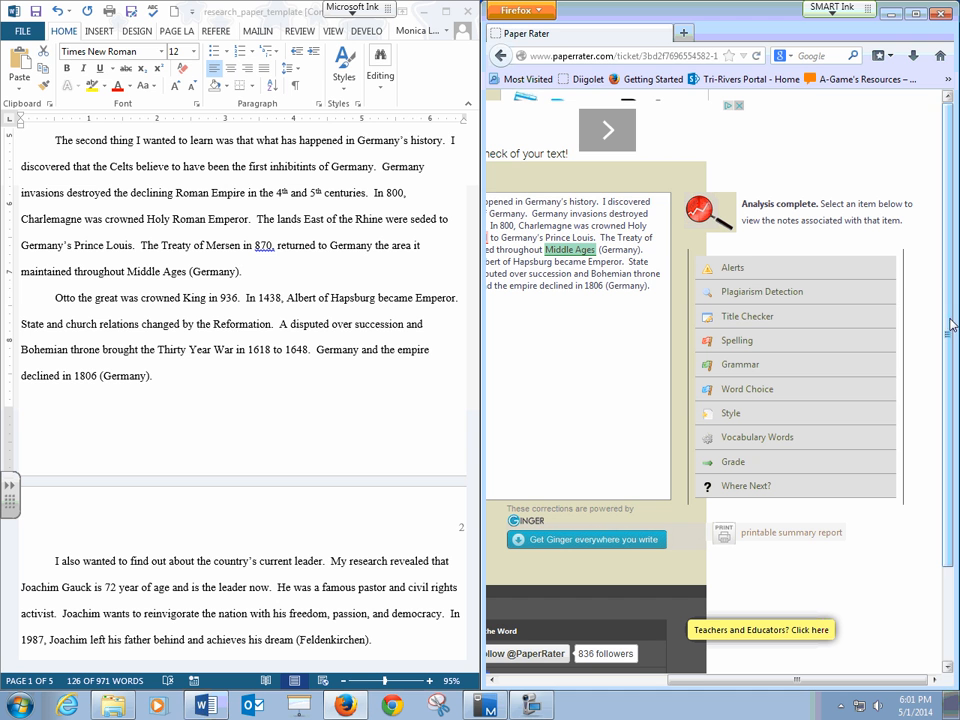
{"action": "mouse_move", "coordinate": [732, 356]}
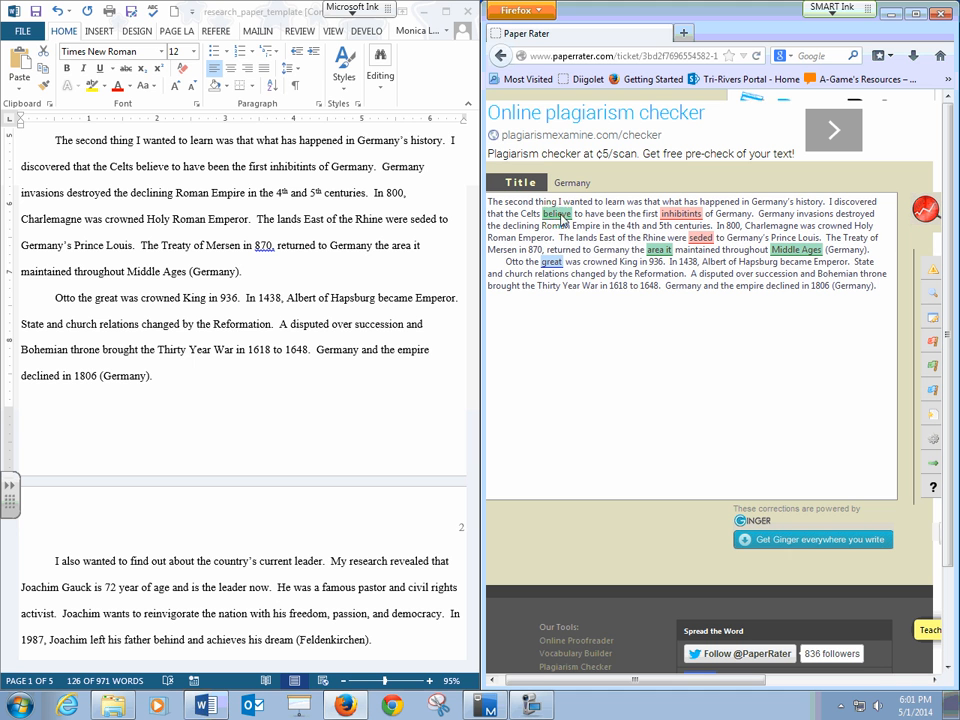
- Check suggestions for 'believe' and 'inhabitants', then correct to 'the Middle Ages' and 'seled' to 'ceded'
{"action": "right_click", "coordinate": [556, 212]}
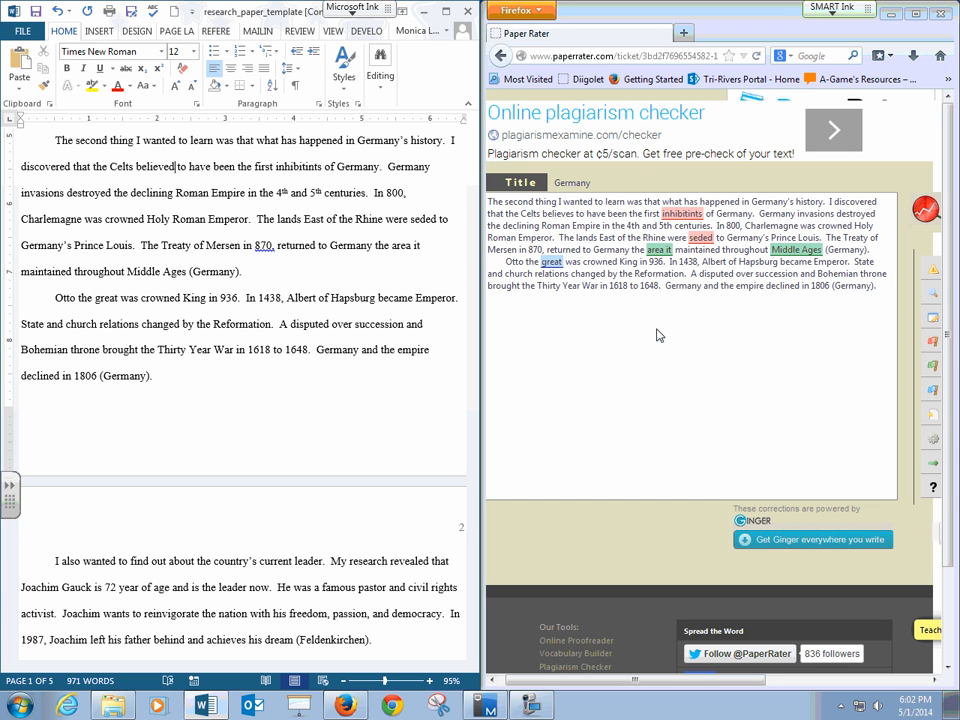
{"action": "mouse_move", "coordinate": [680, 330]}
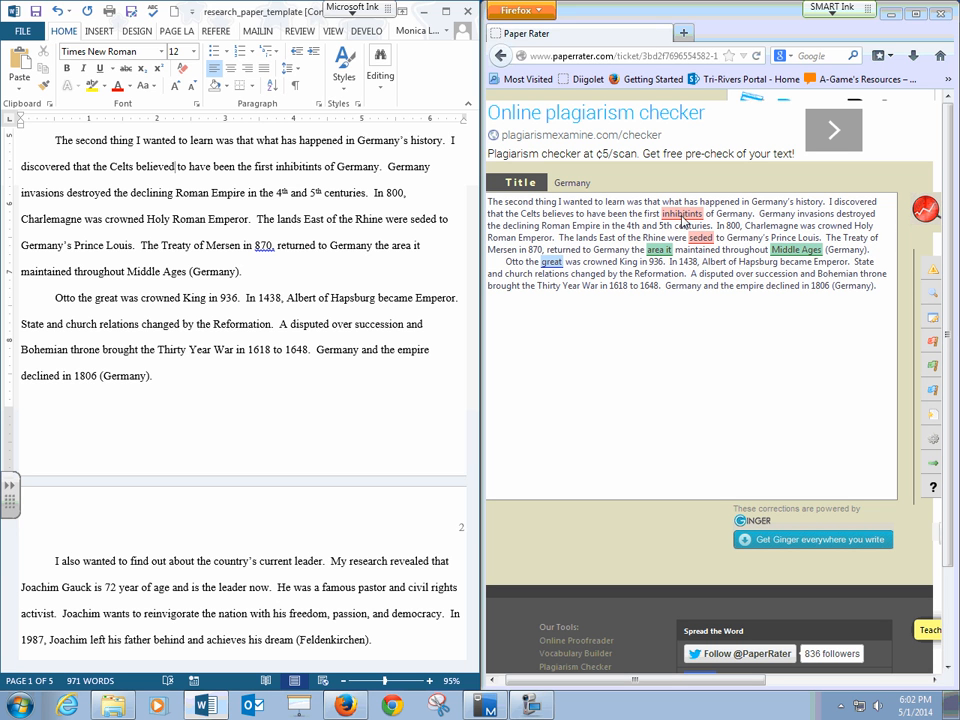
{"action": "right_click", "coordinate": [680, 214]}
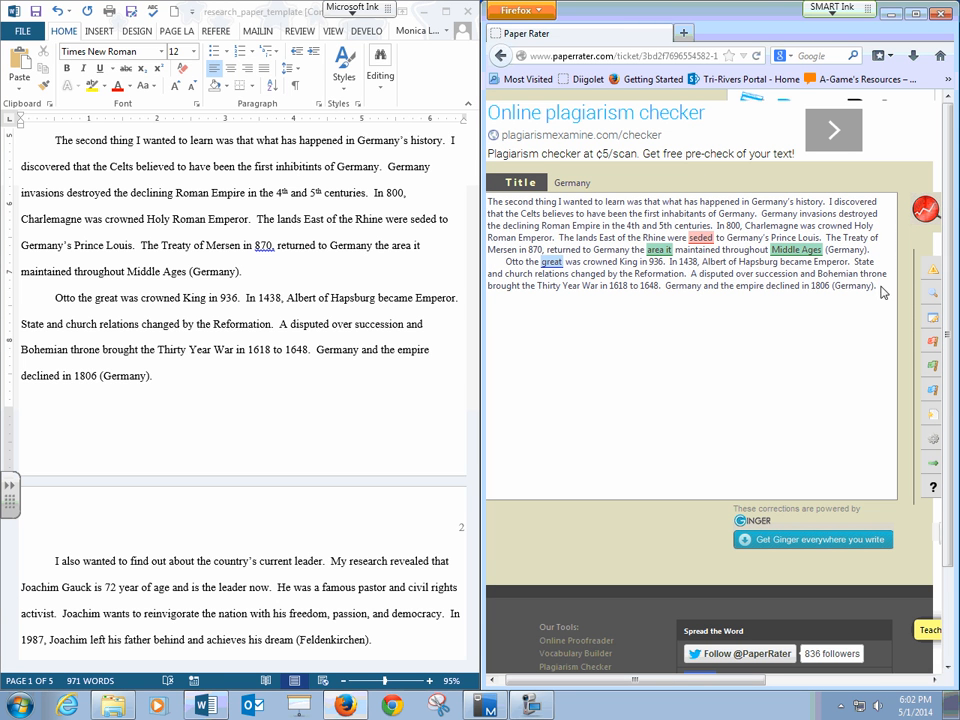
{"action": "left_click_drag", "start_coordinate": [488, 200], "coordinate": [876, 284]}
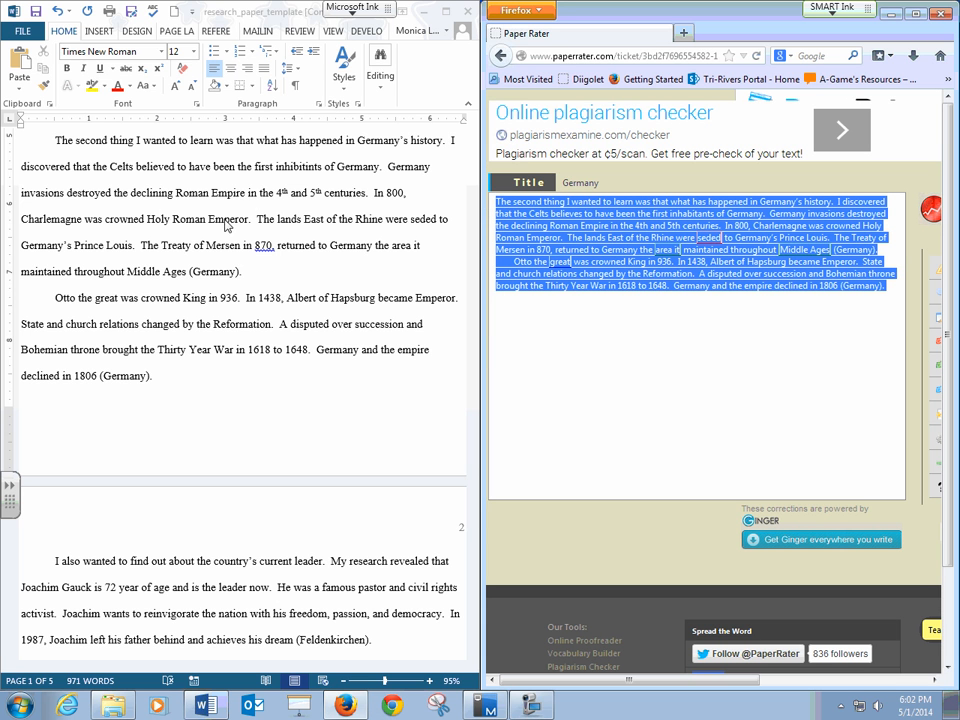
{"action": "mouse_move", "coordinate": [350, 276]}
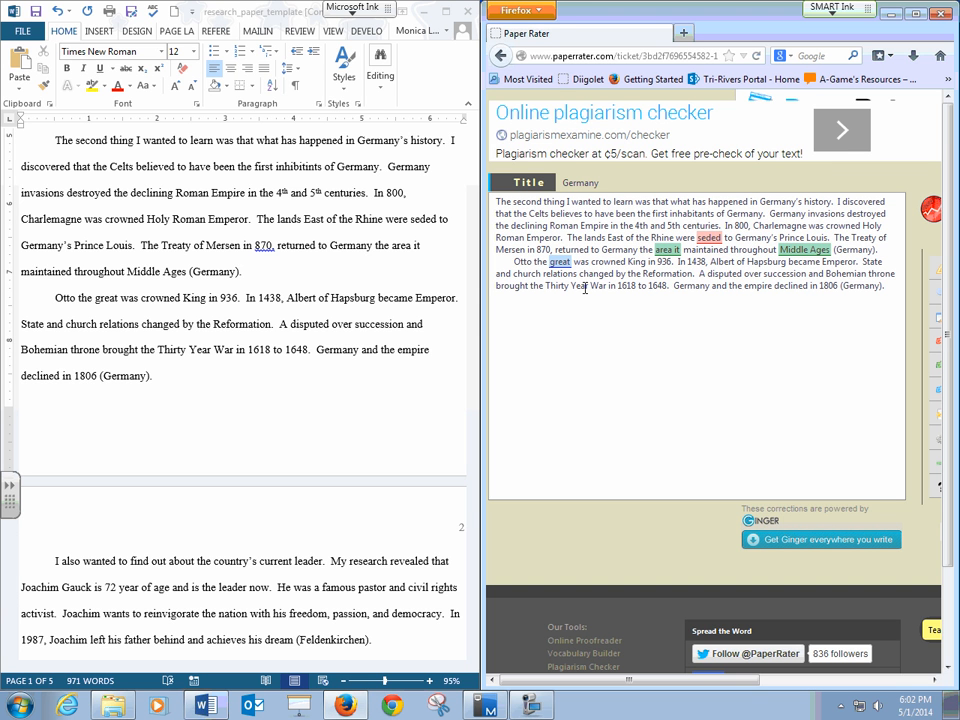
{"action": "mouse_move", "coordinate": [292, 296]}
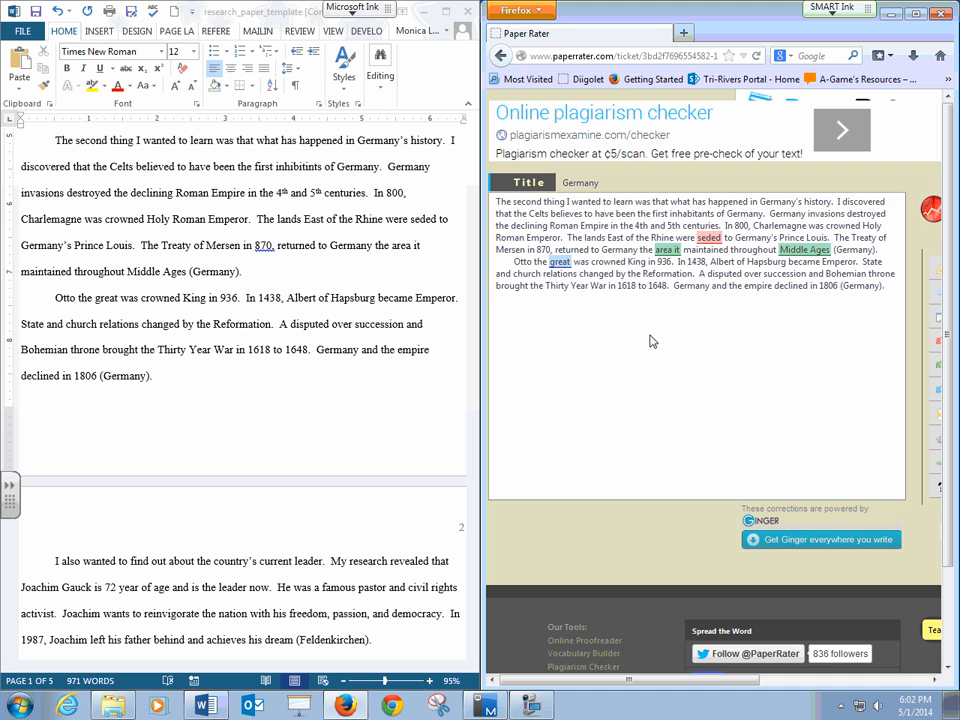
{"action": "mouse_move", "coordinate": [684, 260]}
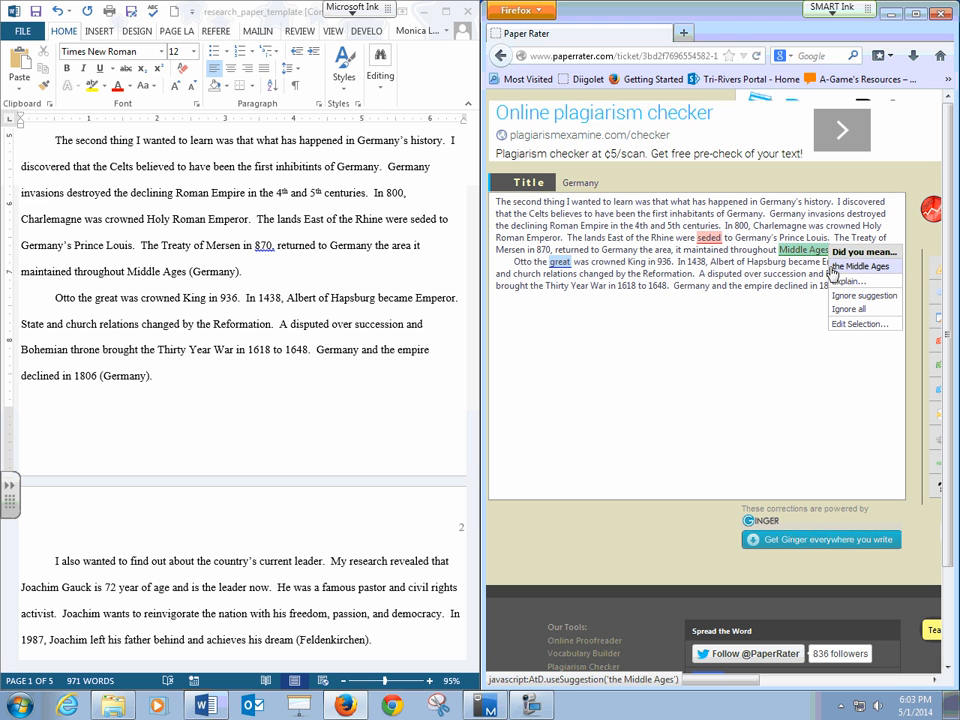
{"action": "left_click", "coordinate": [878, 266]}
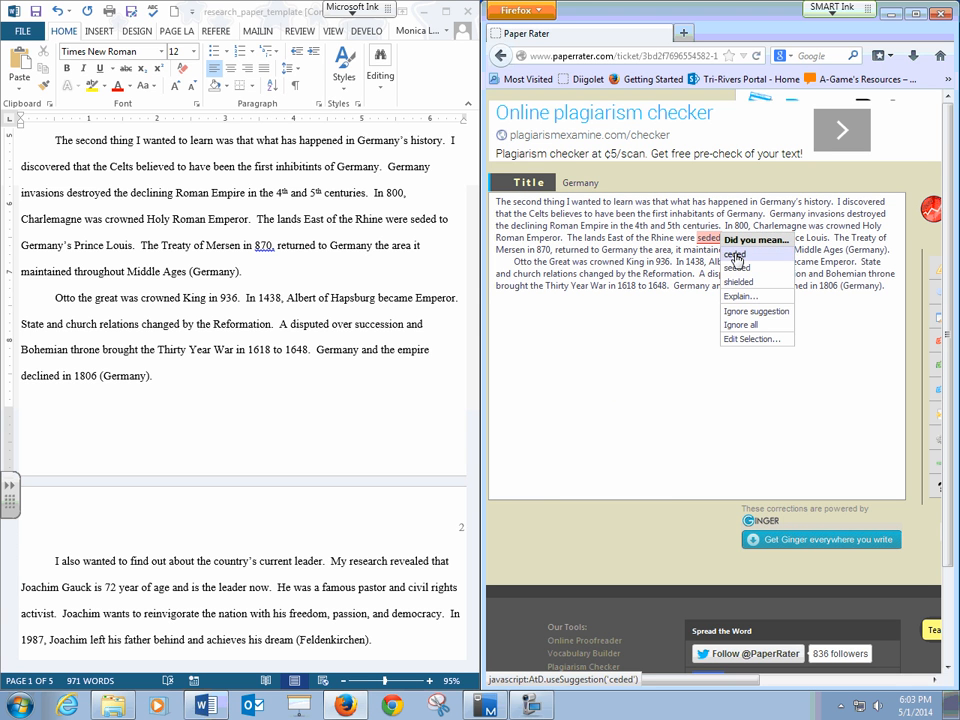
{"action": "left_click", "coordinate": [732, 256]}
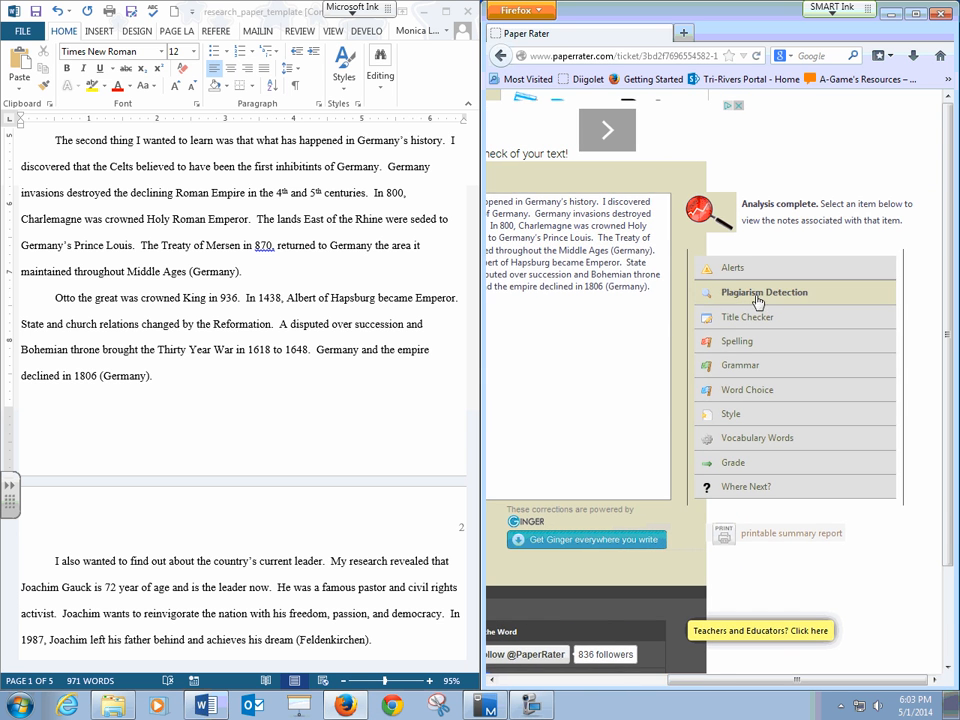
{"action": "left_click", "coordinate": [764, 292]}
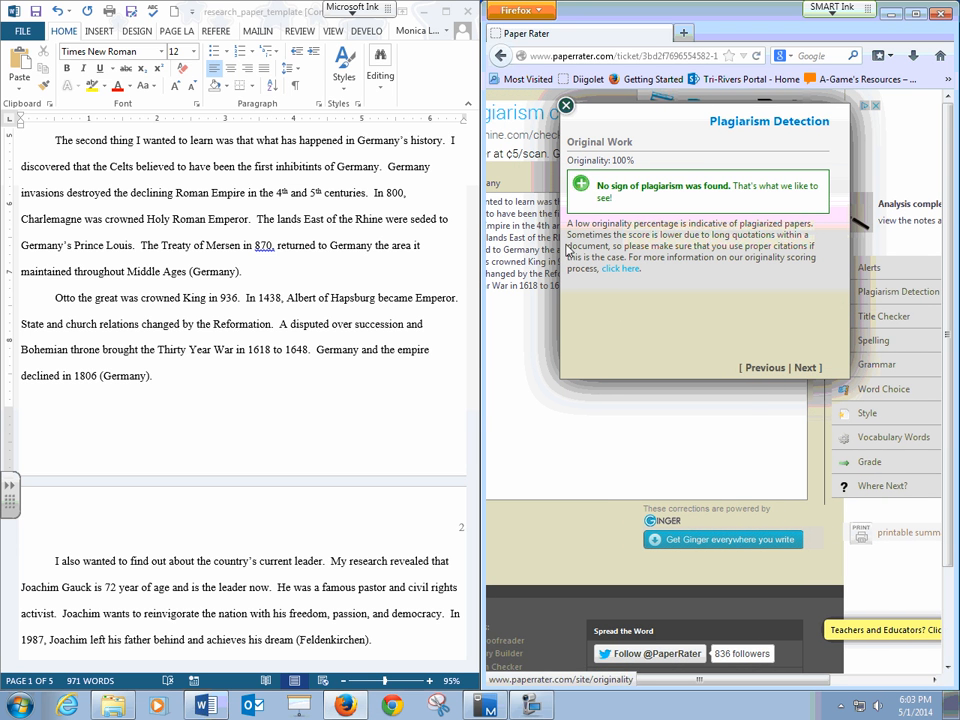
{"action": "mouse_move", "coordinate": [758, 204]}
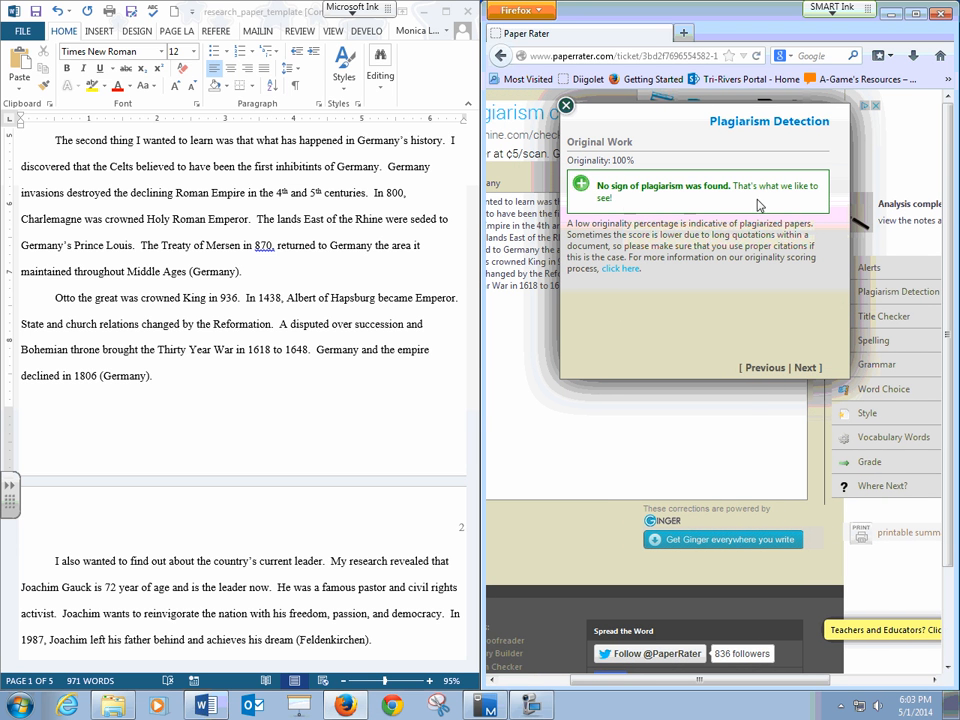
{"action": "mouse_move", "coordinate": [710, 302]}
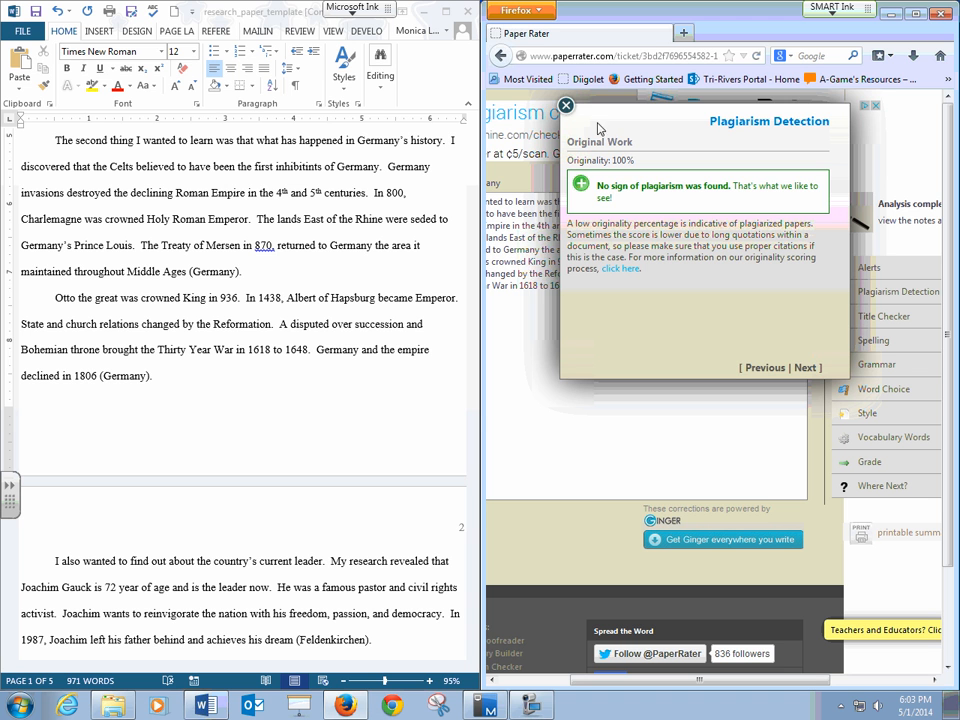
{"action": "left_click", "coordinate": [566, 106]}
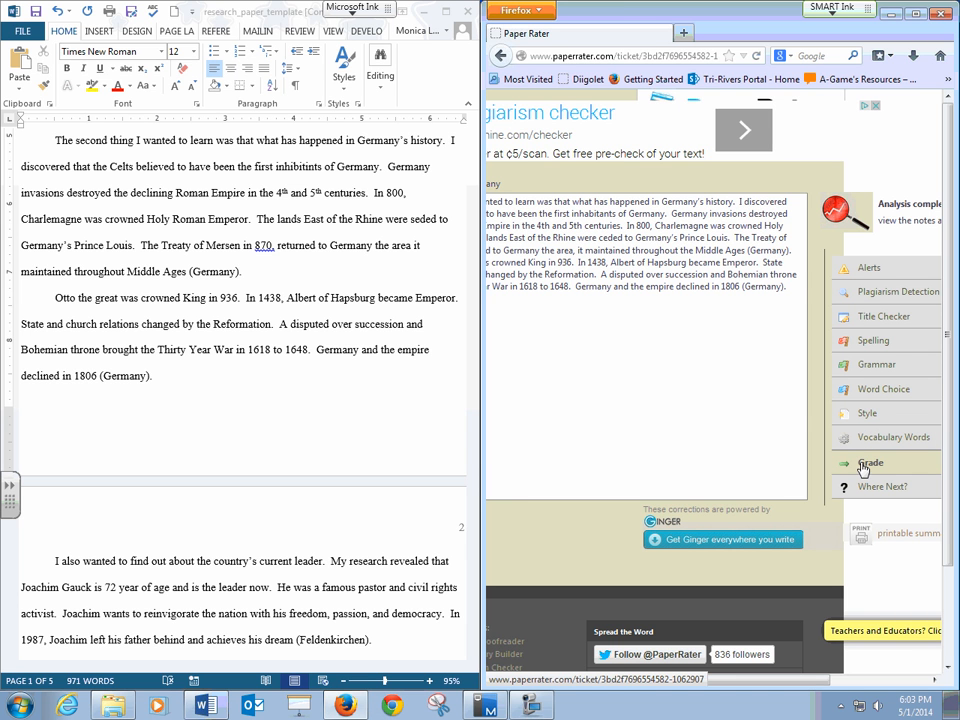
{"action": "left_click", "coordinate": [876, 464]}
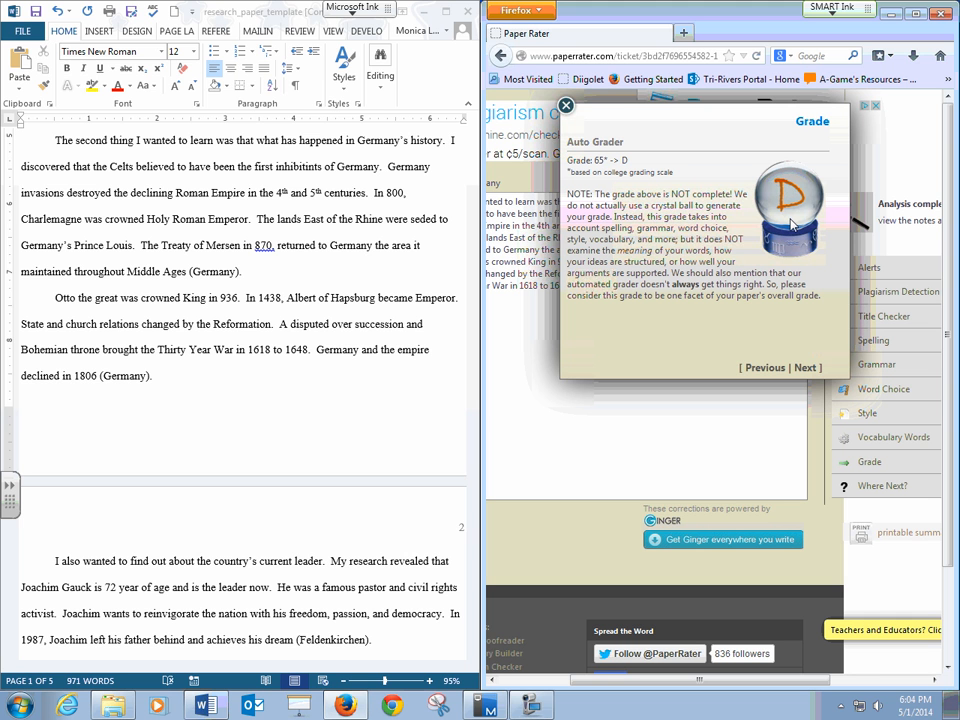
{"action": "mouse_move", "coordinate": [756, 242]}
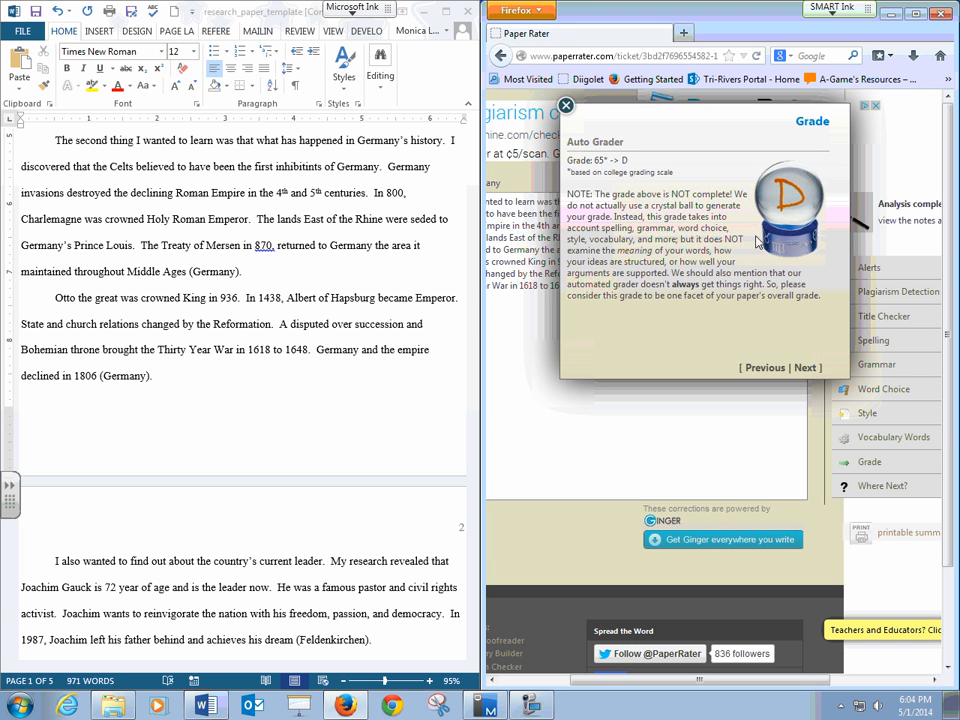
{"action": "mouse_move", "coordinate": [768, 204]}
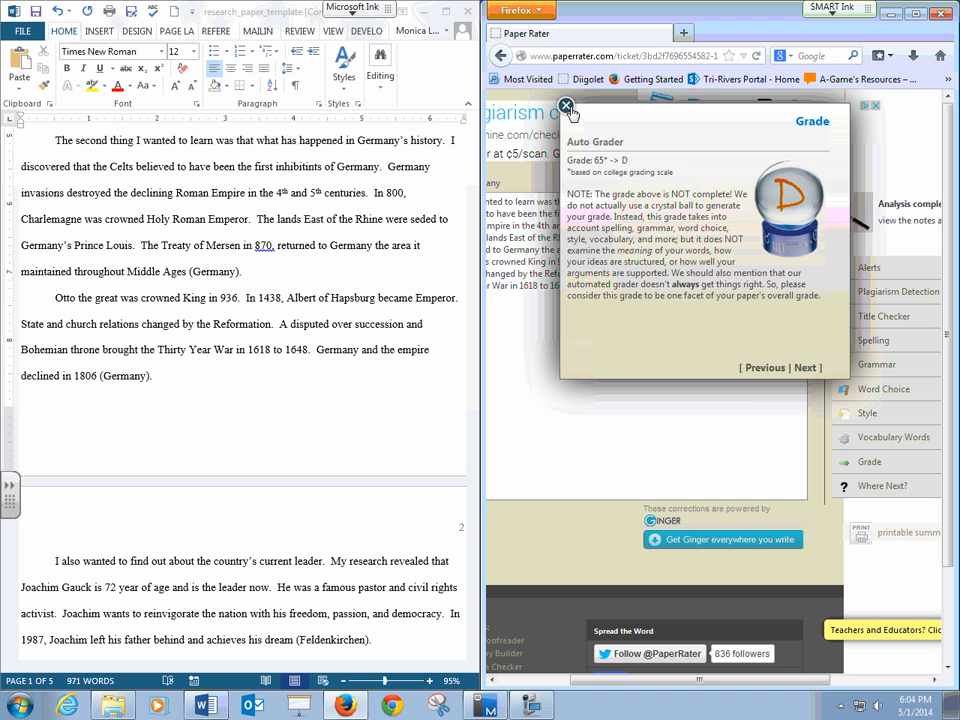
{"action": "left_click", "coordinate": [568, 108]}
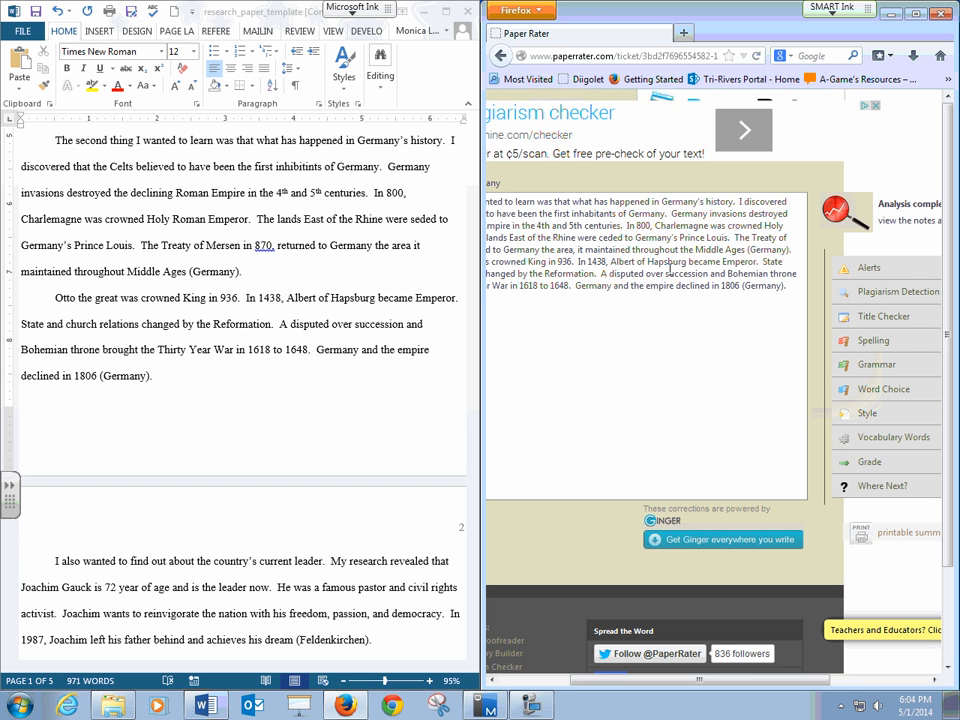
{"action": "mouse_move", "coordinate": [728, 664]}
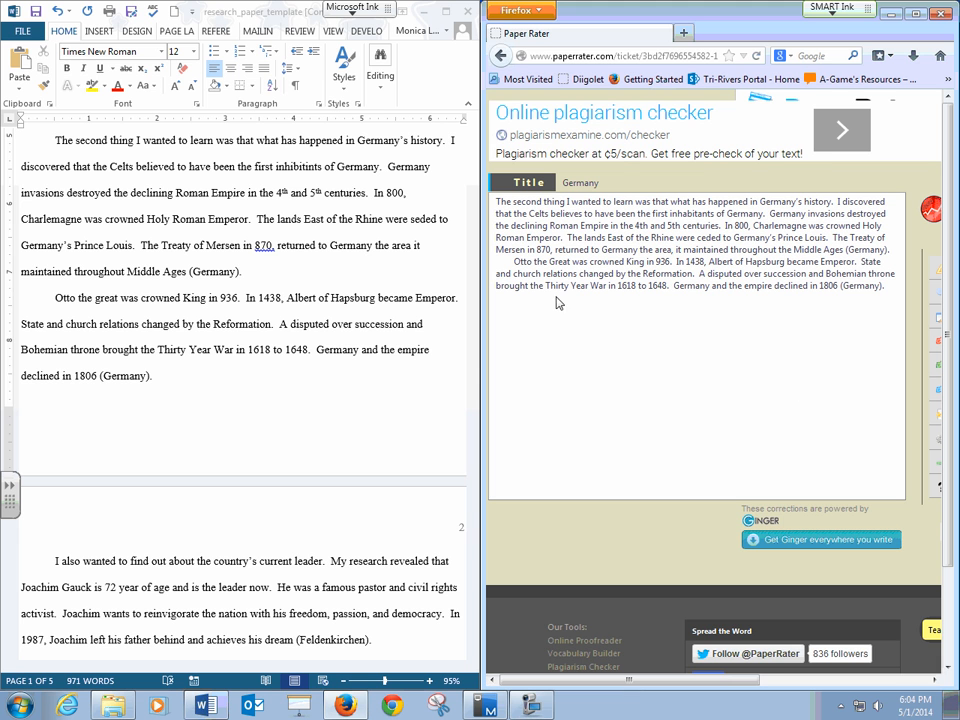
{"action": "mouse_move", "coordinate": [276, 396]}
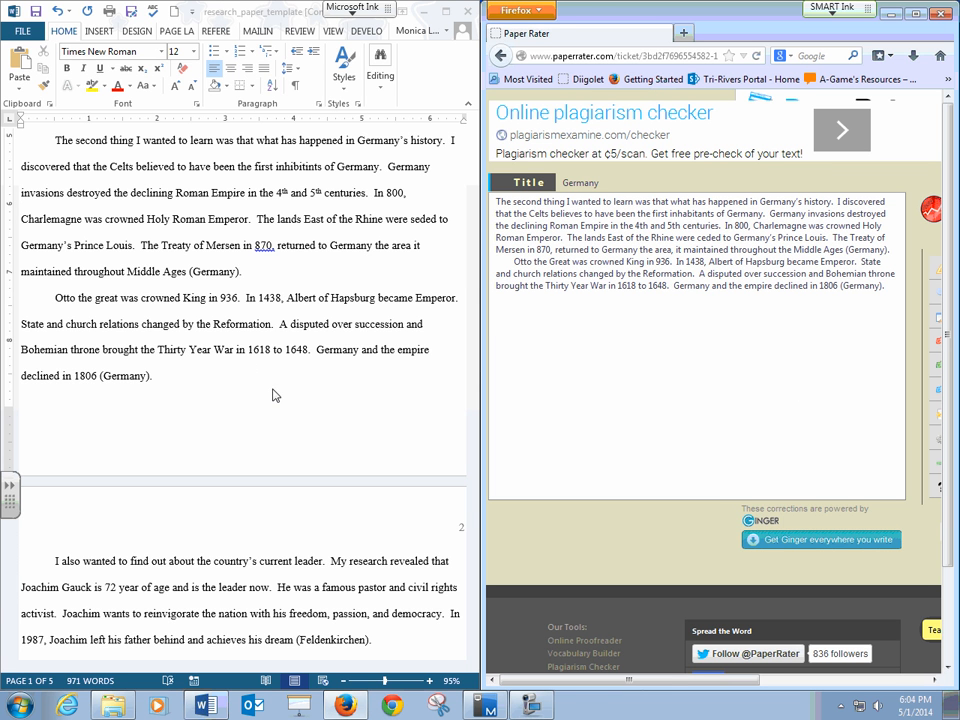
{"action": "mouse_move", "coordinate": [304, 392]}
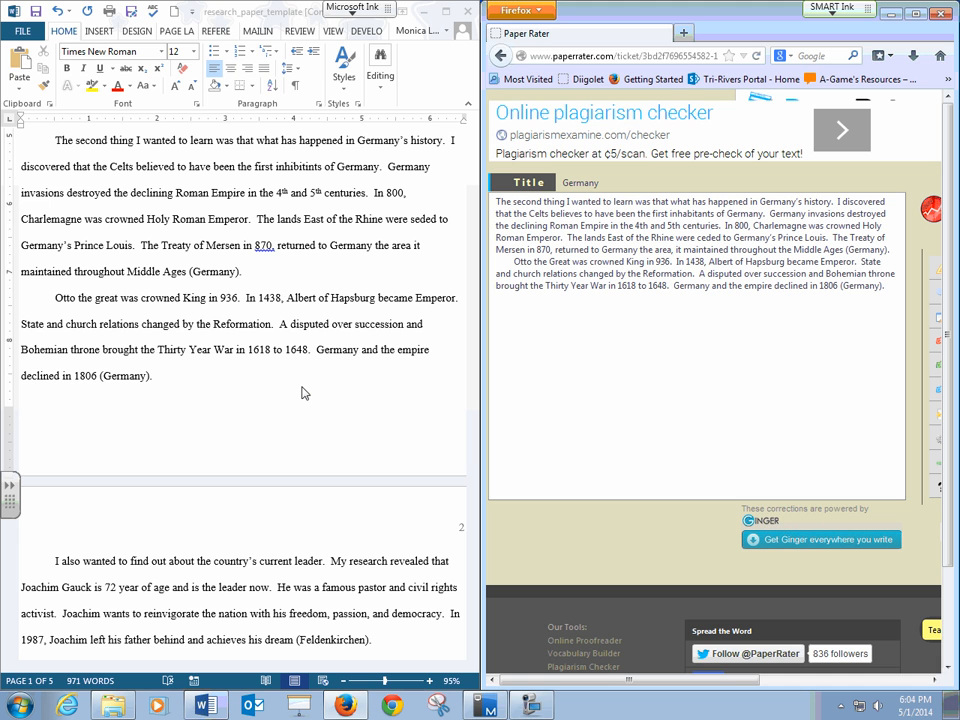
{"action": "mouse_move", "coordinate": [296, 388]}
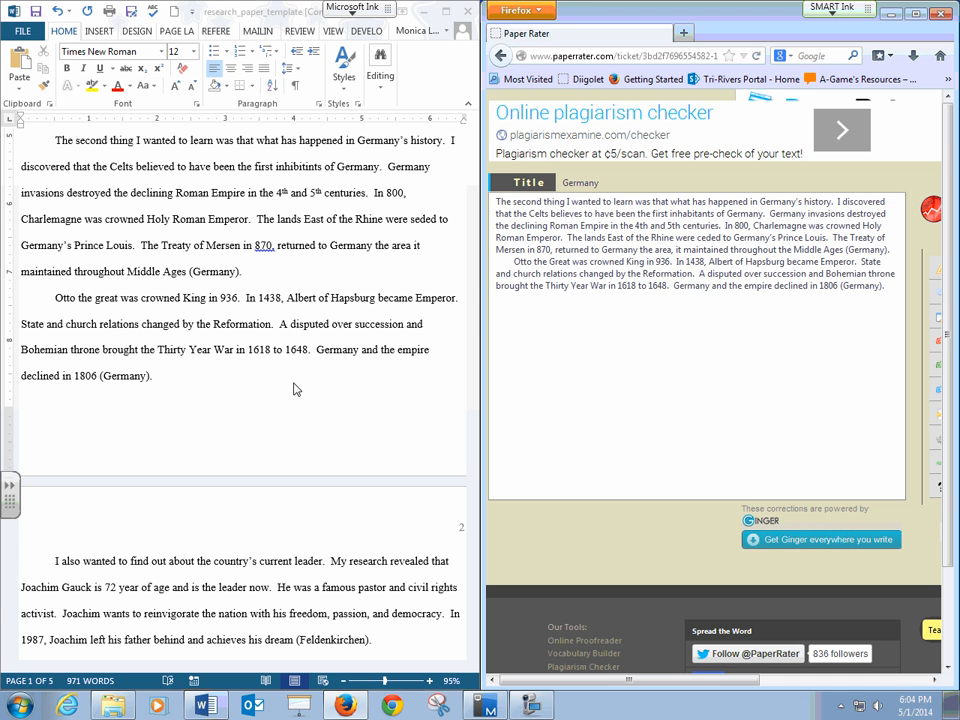